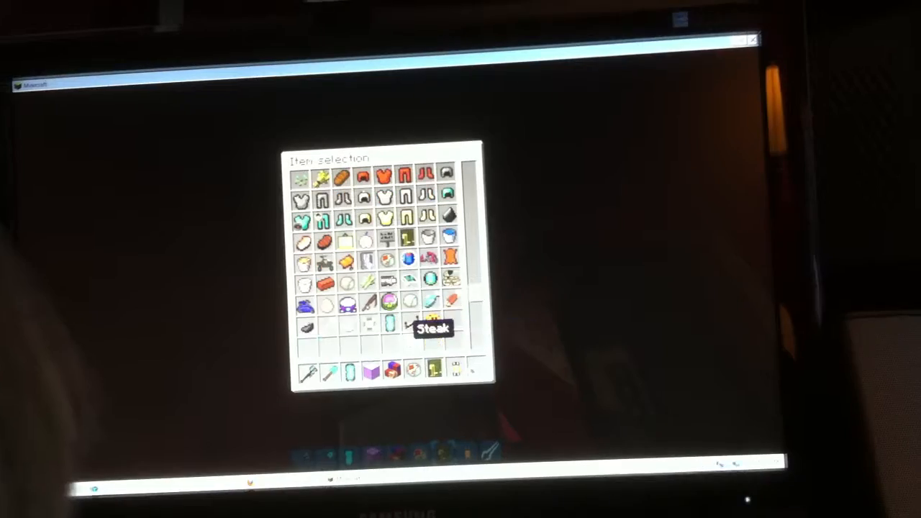
scroll(down, 3)
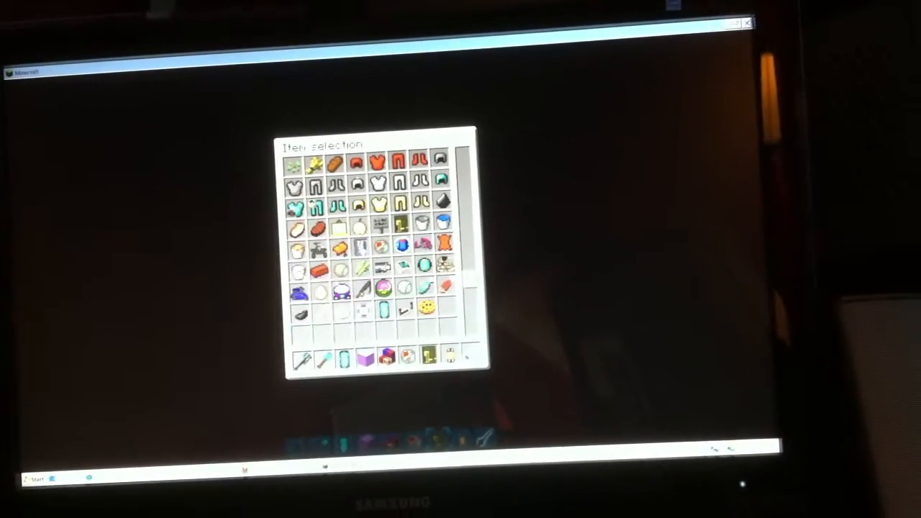
mouse_move(445, 265)
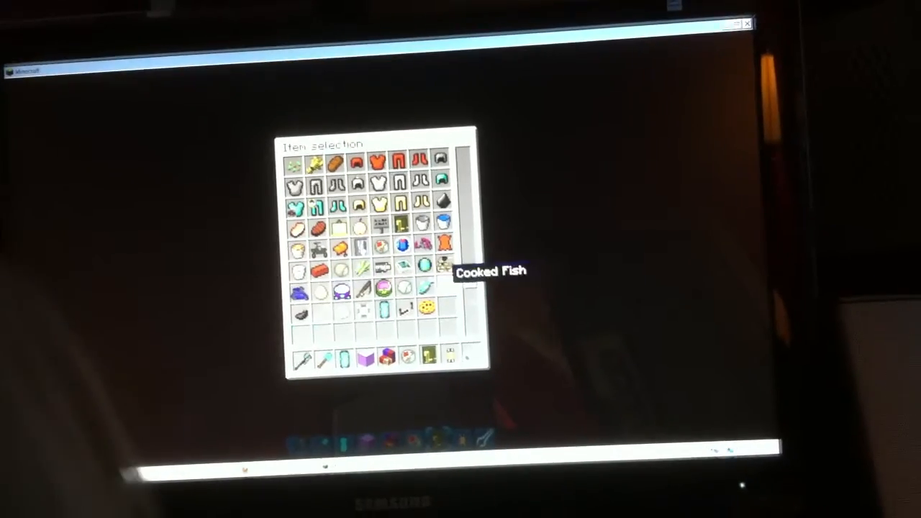